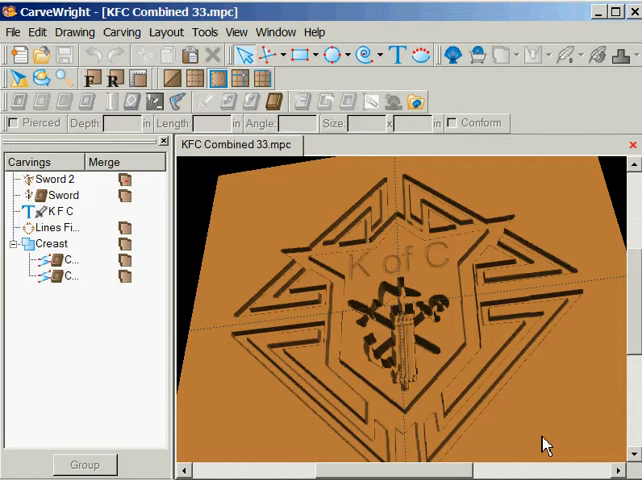
mouse_move(372, 290)
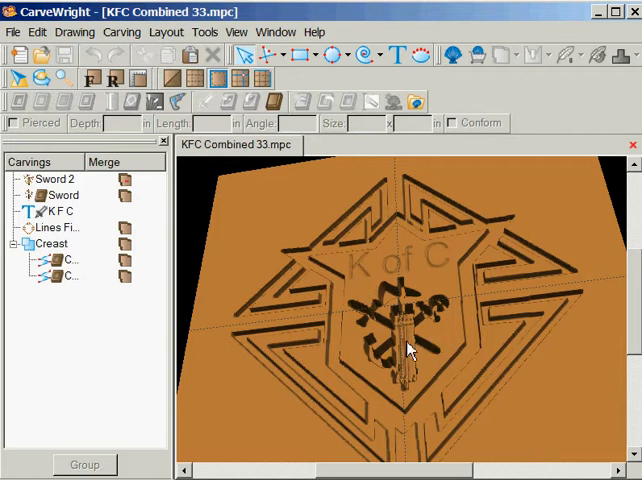
mouse_move(380, 365)
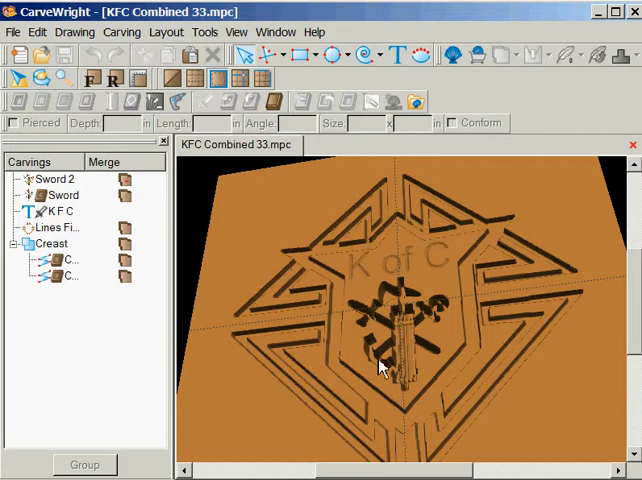
mouse_move(415, 350)
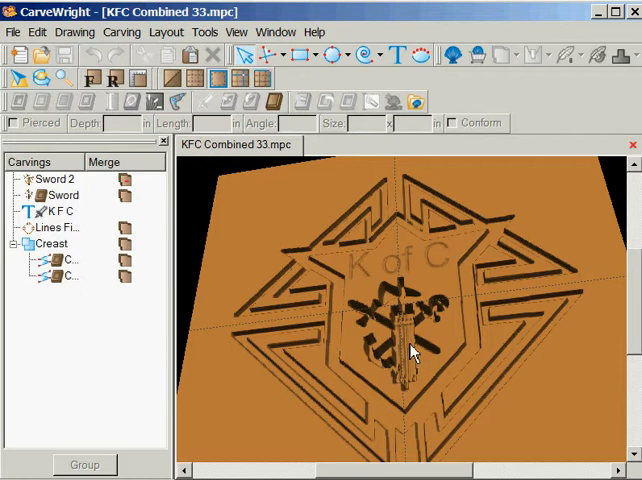
mouse_move(492, 427)
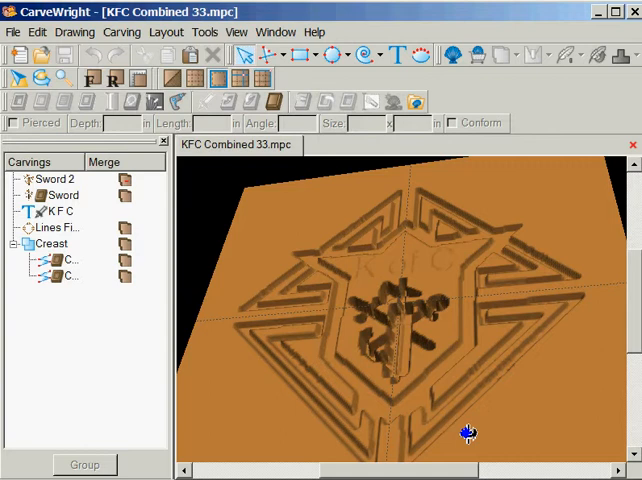
- Compare the Sword and Sword 2 carvings, then pick the duplicate Sword for removal
left_click_drag(470, 433, 263, 305)
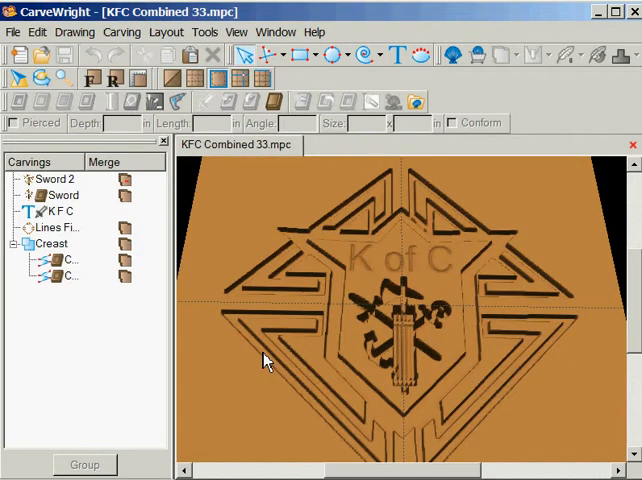
mouse_move(170, 220)
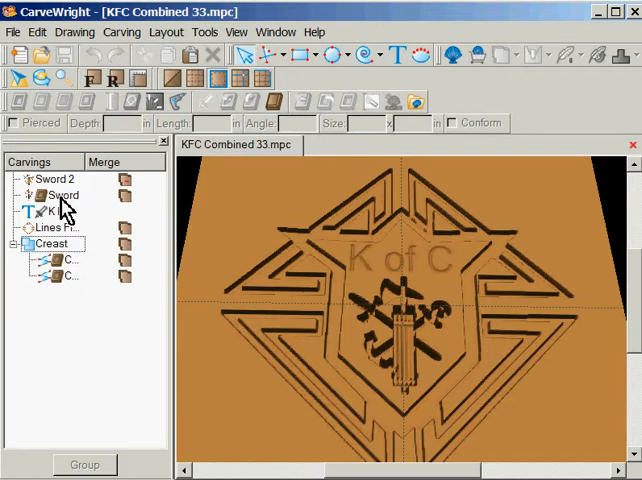
left_click(55, 178)
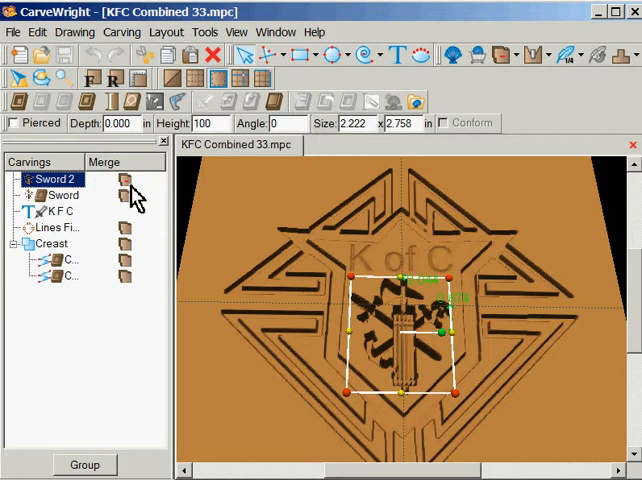
left_click(124, 179)
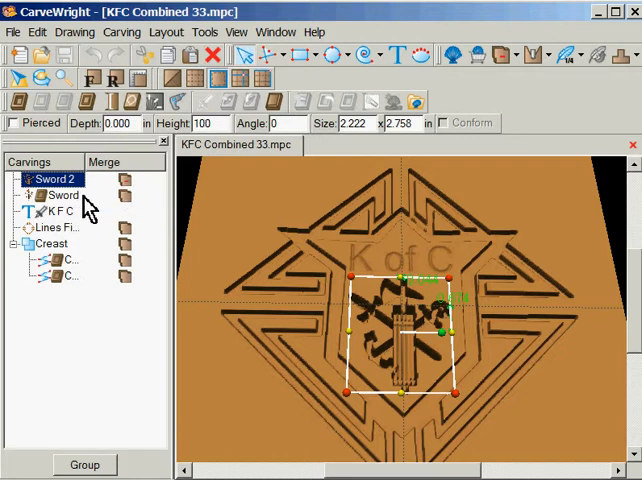
left_click(63, 194)
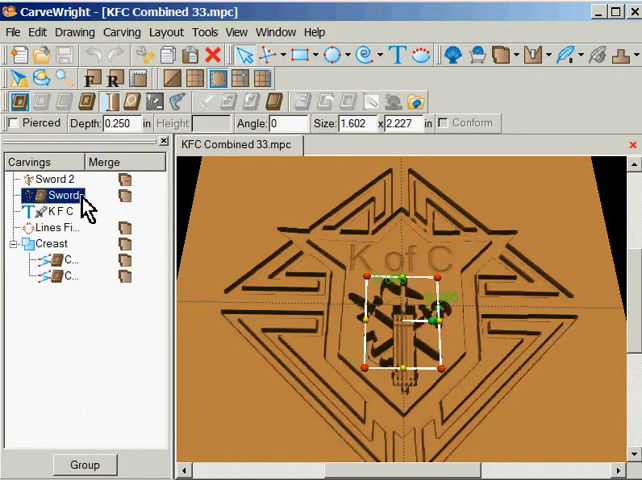
mouse_move(85, 197)
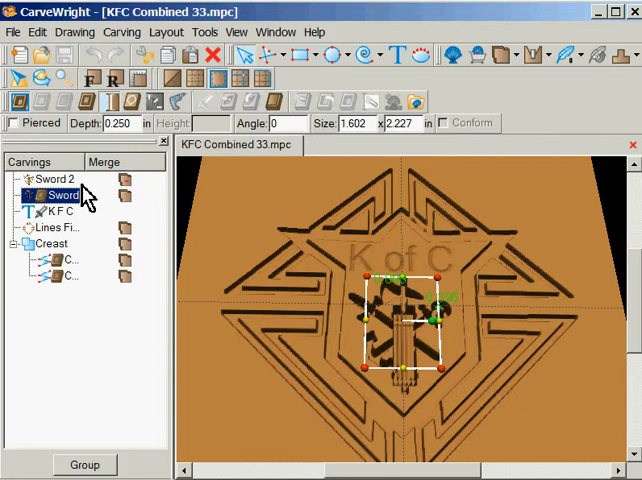
left_click(55, 178)
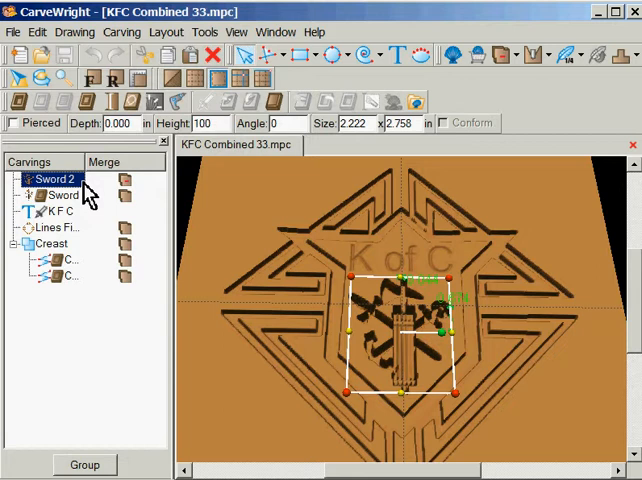
left_click(63, 195)
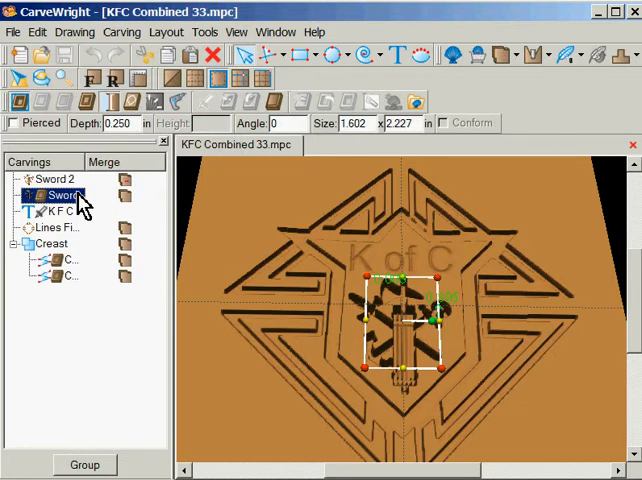
mouse_move(75, 195)
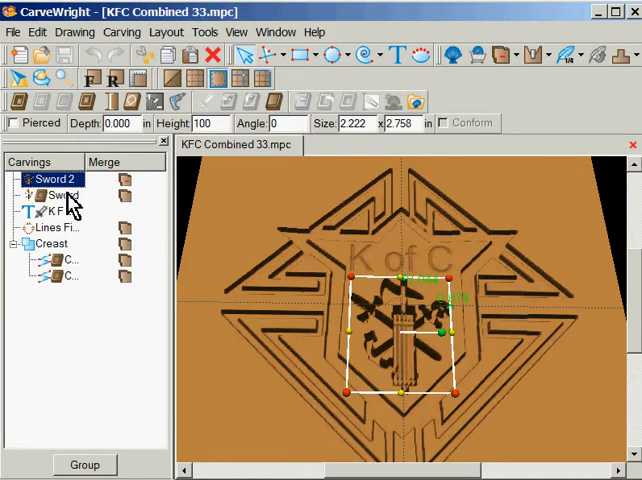
left_click(62, 195)
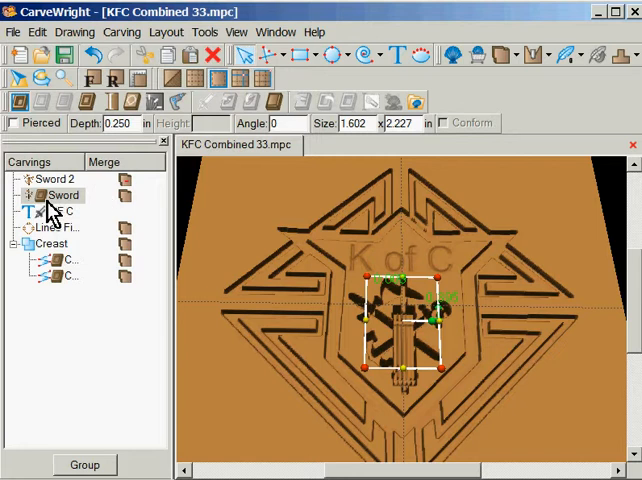
left_click(58, 179)
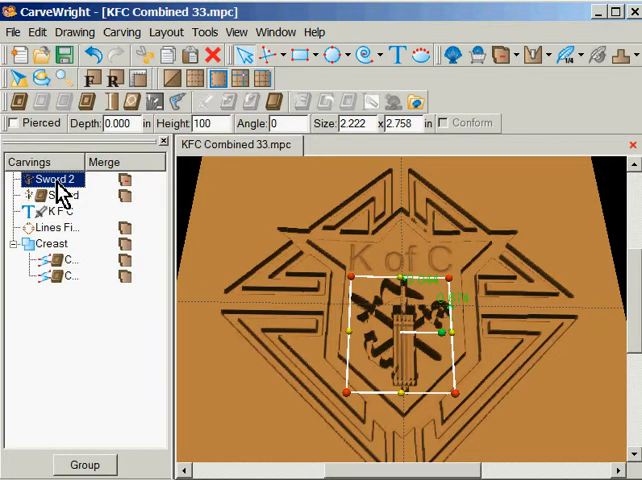
mouse_move(62, 200)
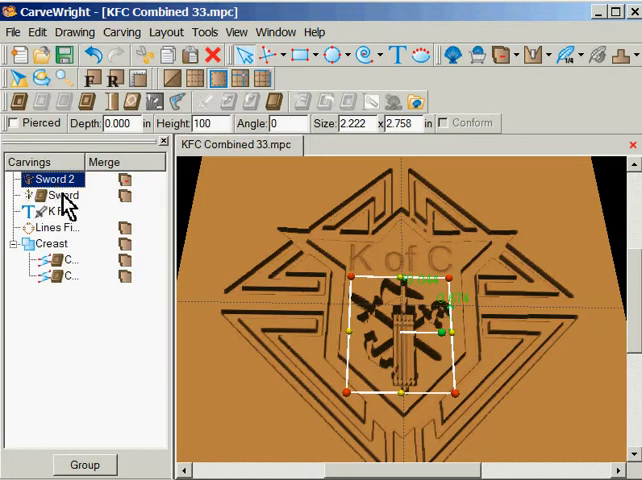
left_click(60, 195)
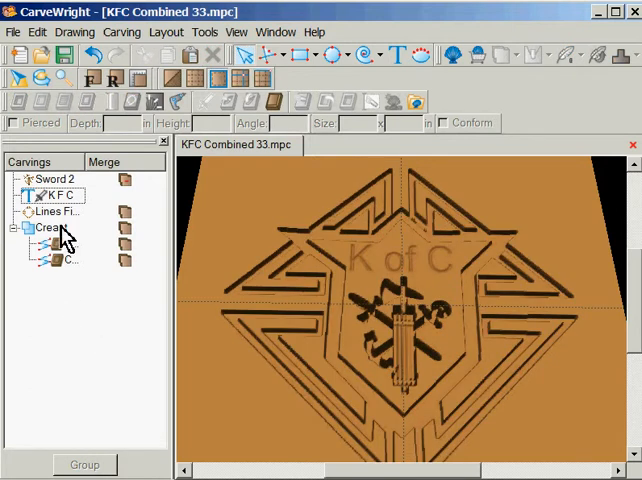
- Select Sword 2 to bring up its Normal, Additive and Subtractive merge options
left_click(55, 179)
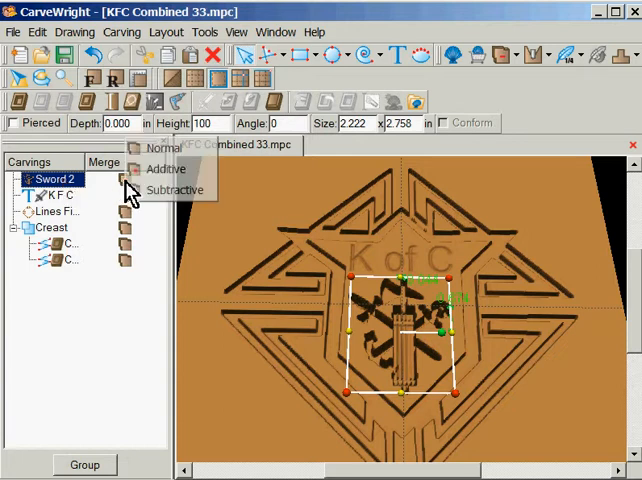
mouse_move(163, 147)
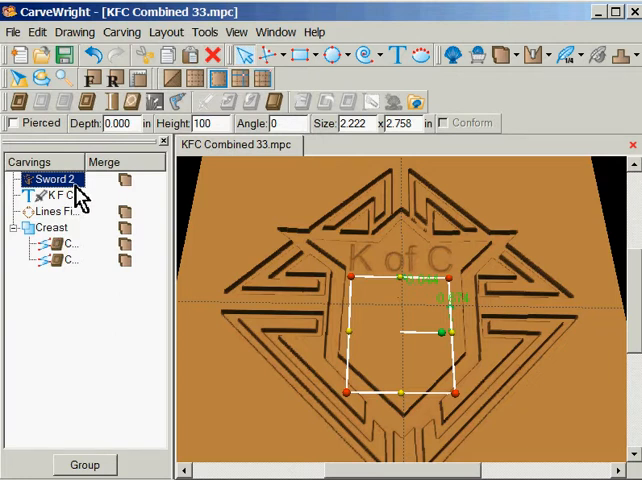
mouse_move(60, 218)
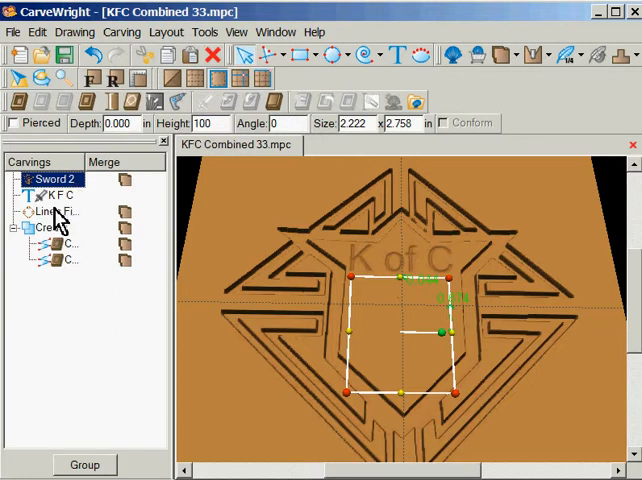
- Select Connected Lines1 in the Creast group and inspect its carving depth
left_click(55, 248)
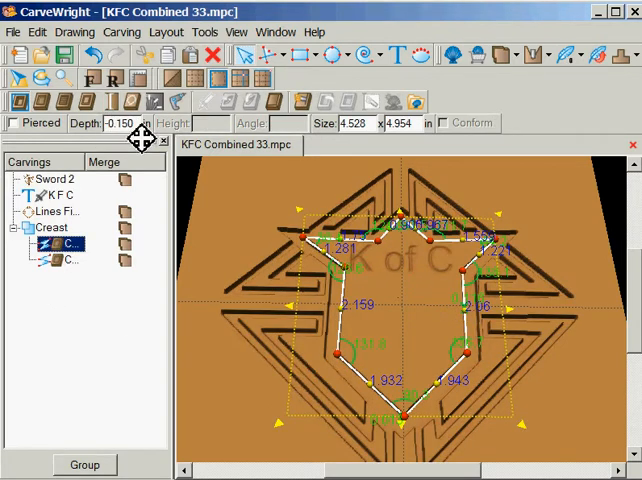
mouse_move(140, 125)
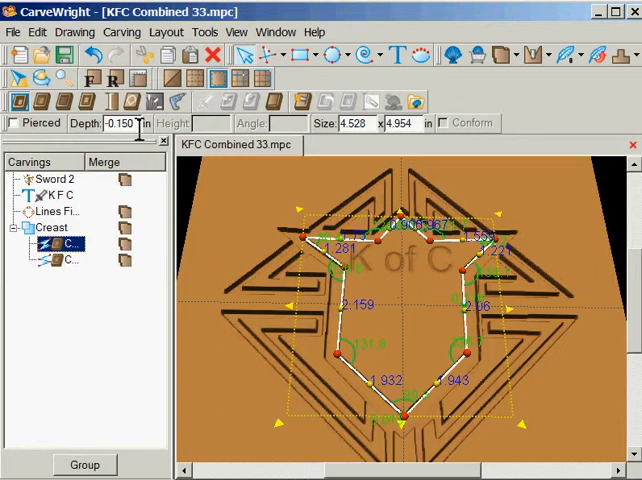
left_click(65, 260)
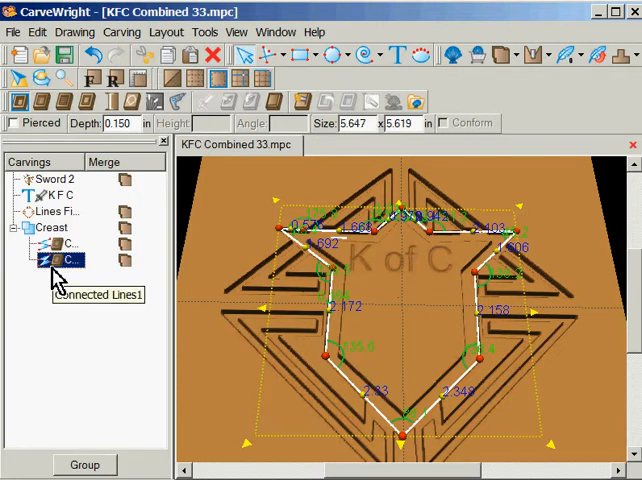
left_click(60, 261)
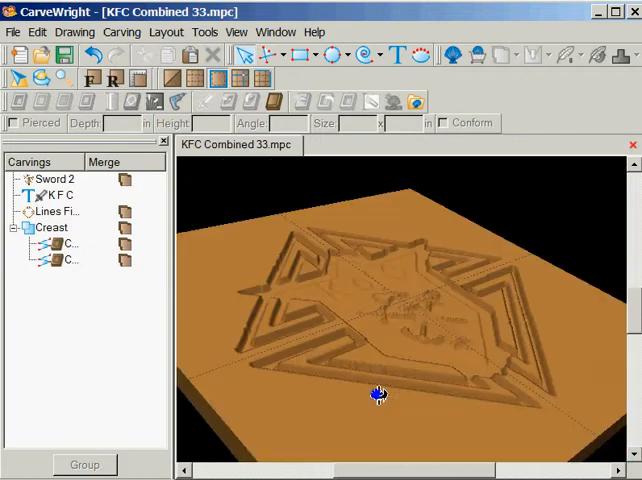
left_click_drag(378, 393, 308, 441)
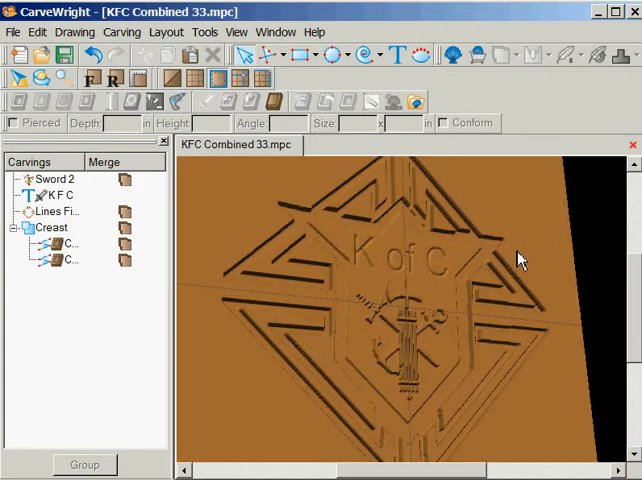
left_click_drag(520, 258, 285, 316)
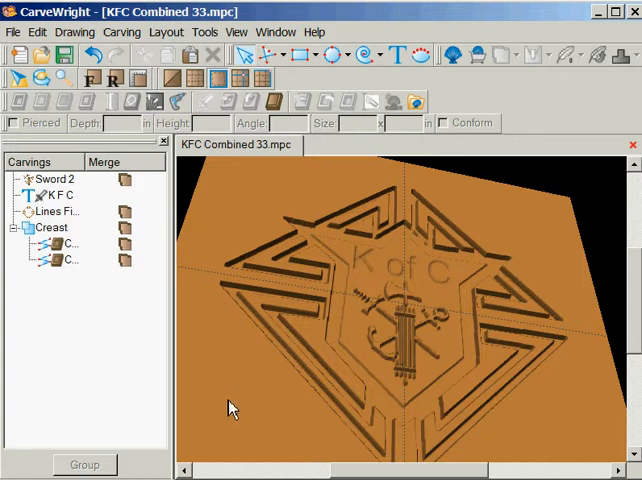
mouse_move(281, 447)
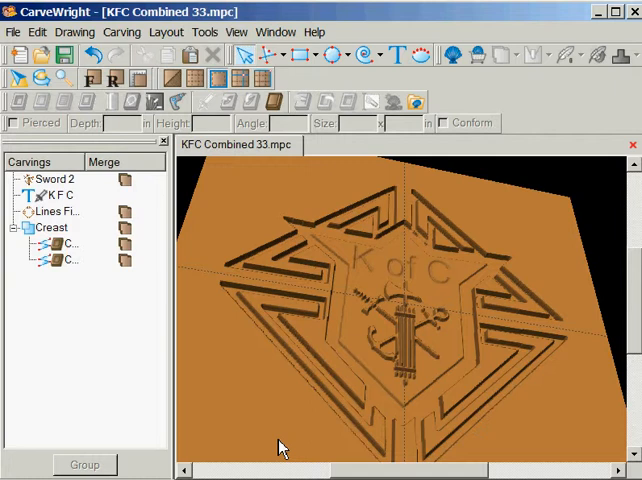
mouse_move(430, 248)
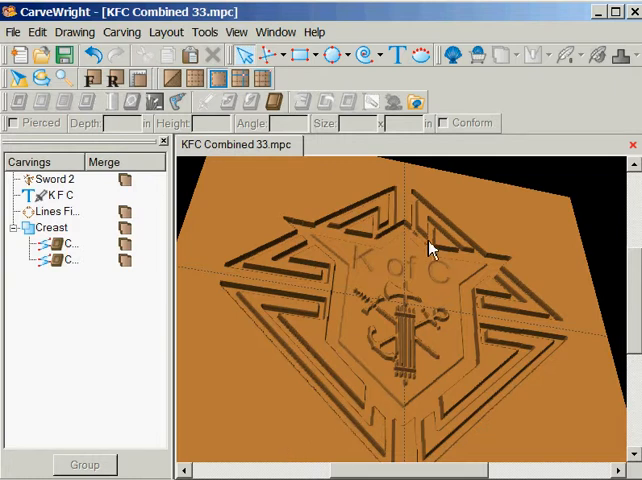
mouse_move(48, 207)
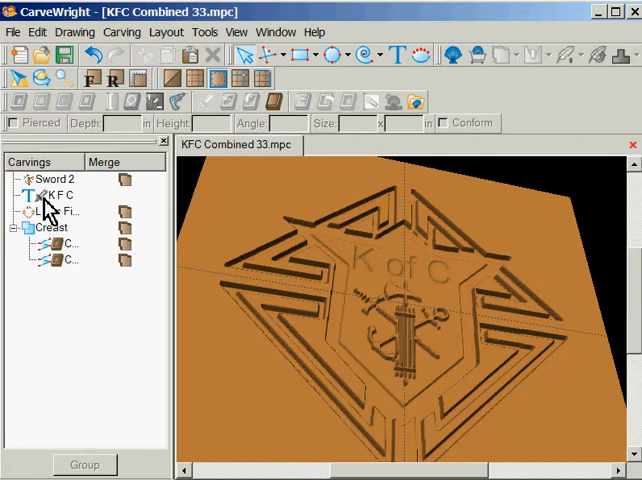
left_click(60, 195)
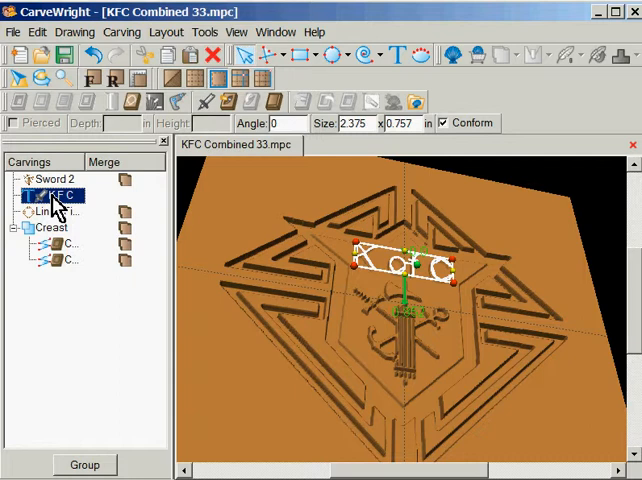
mouse_move(449, 135)
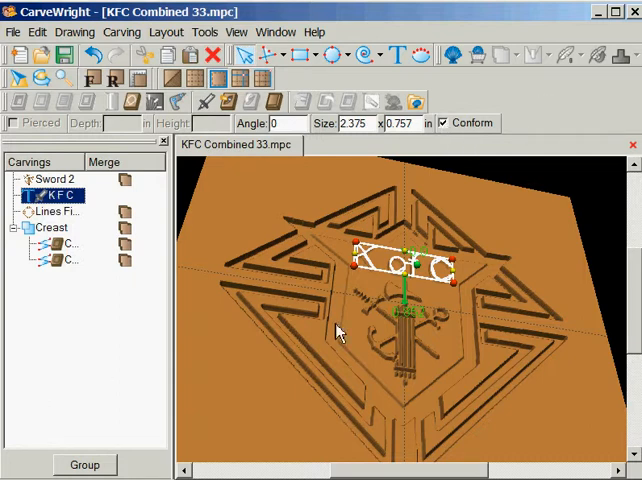
mouse_move(90, 335)
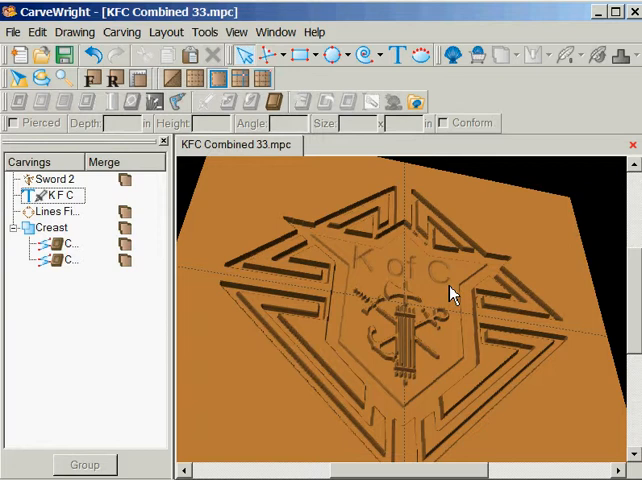
mouse_move(400, 350)
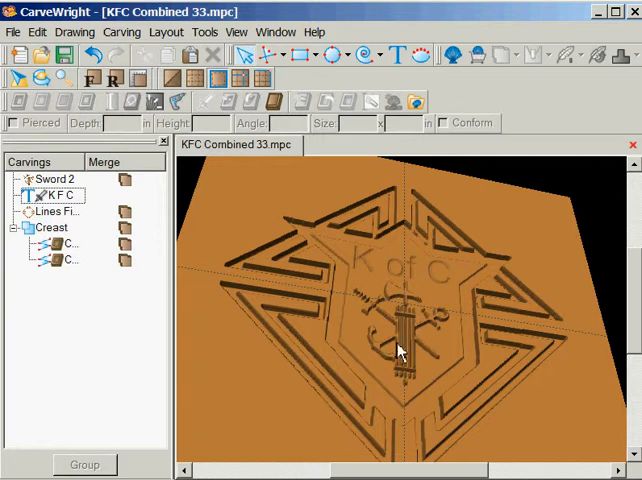
mouse_move(400, 383)
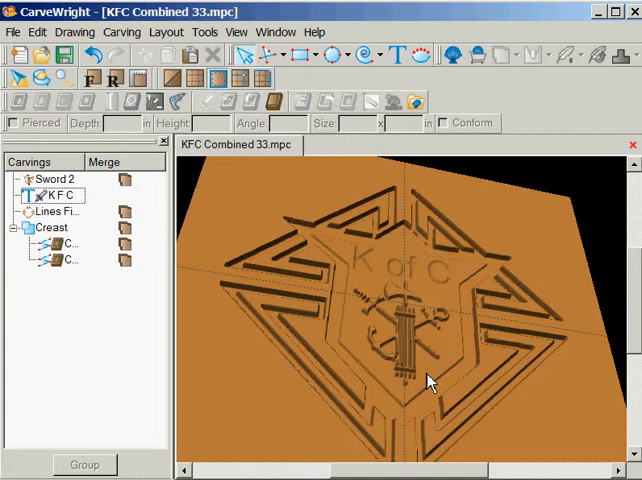
mouse_move(90, 302)
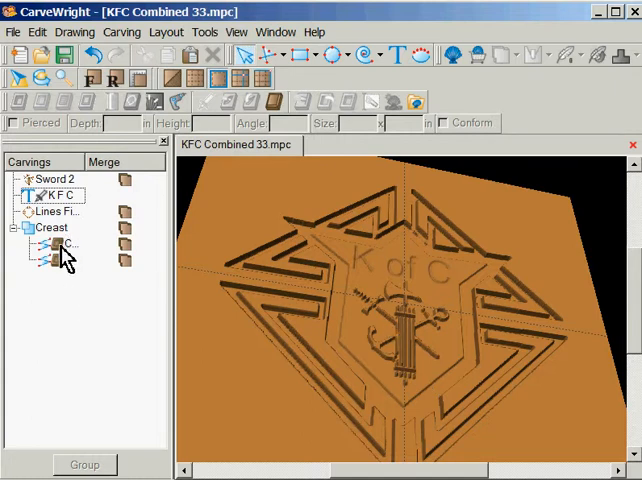
- Check Connected Lines1 and K of C, then reselect Sword 2 to show its depth settings
left_click(65, 247)
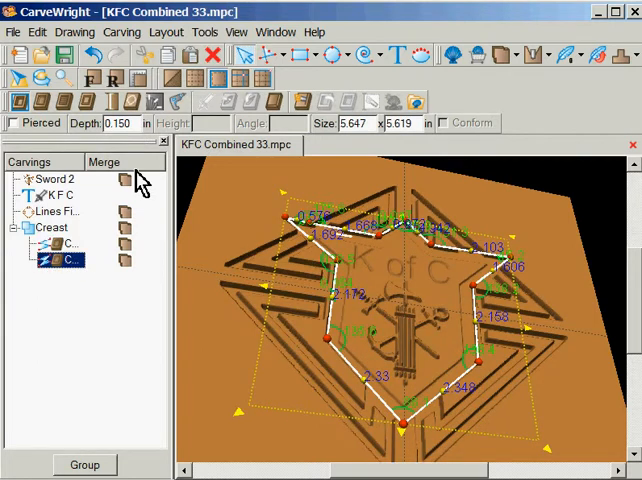
mouse_move(85, 235)
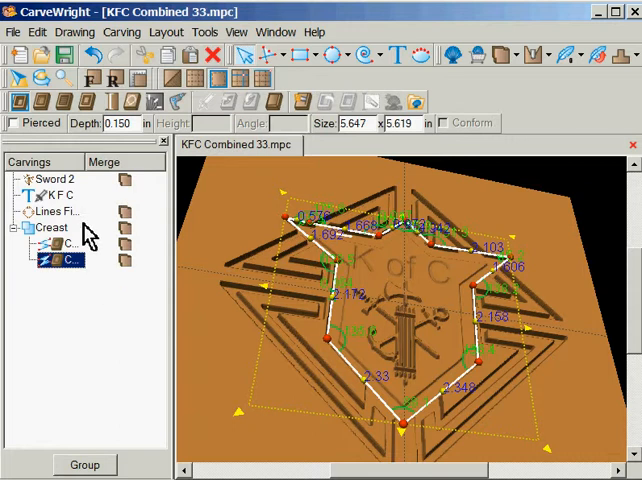
mouse_move(65, 205)
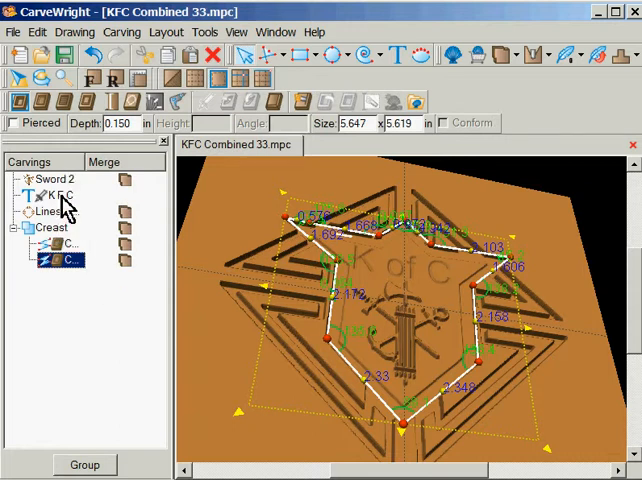
left_click(58, 195)
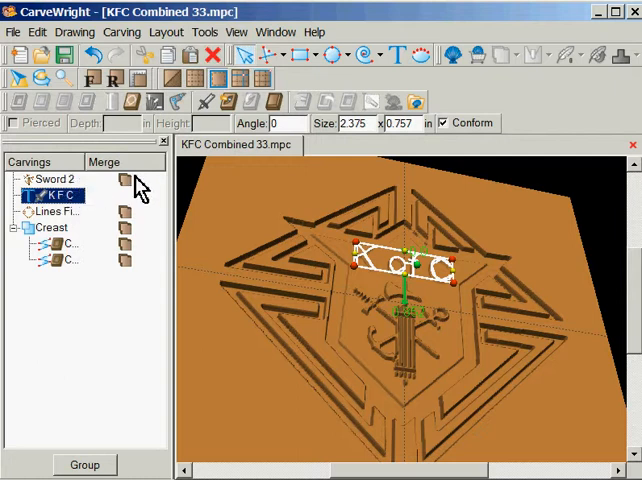
mouse_move(62, 190)
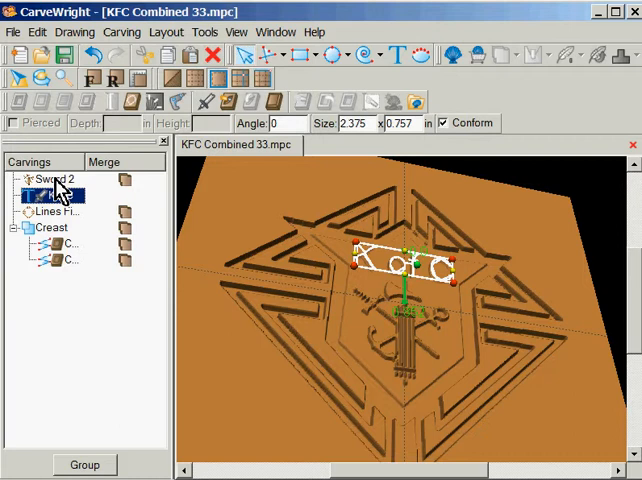
left_click(53, 178)
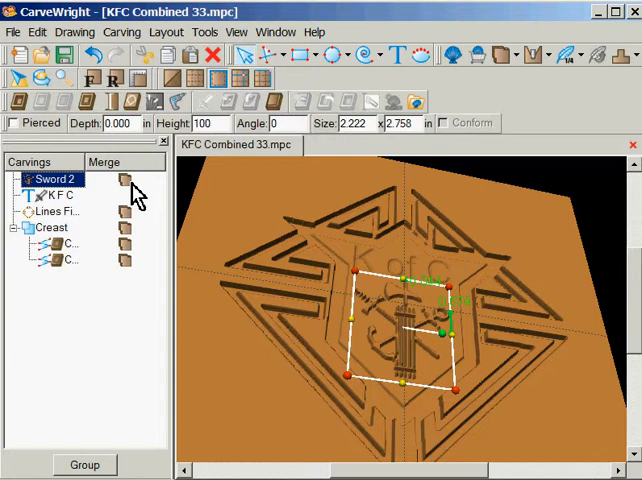
mouse_move(118, 68)
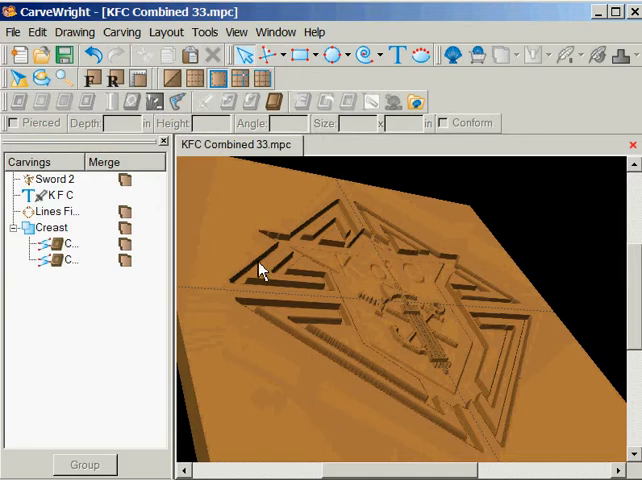
left_click(57, 178)
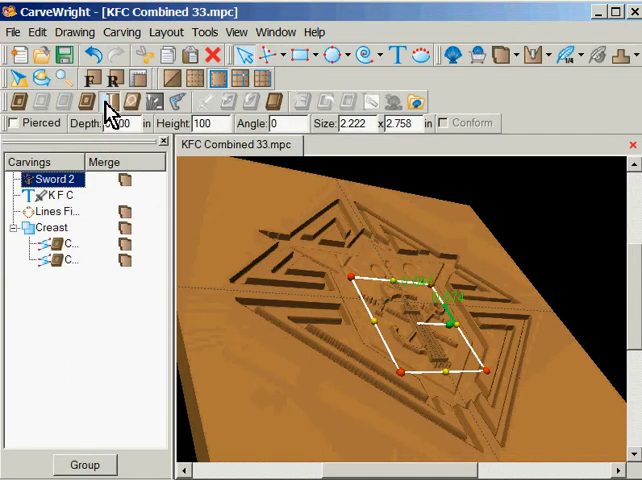
mouse_move(112, 103)
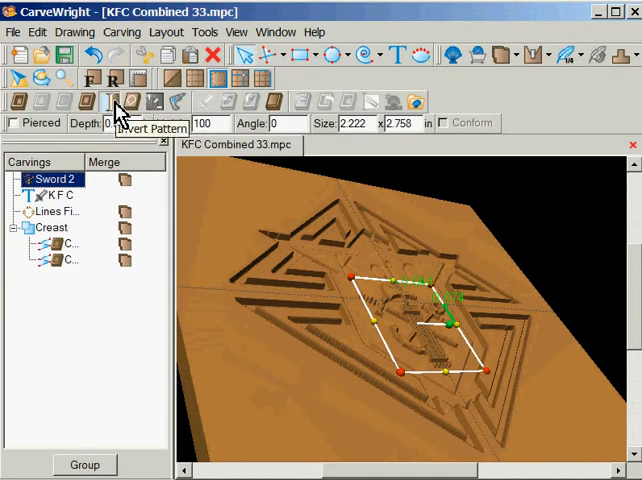